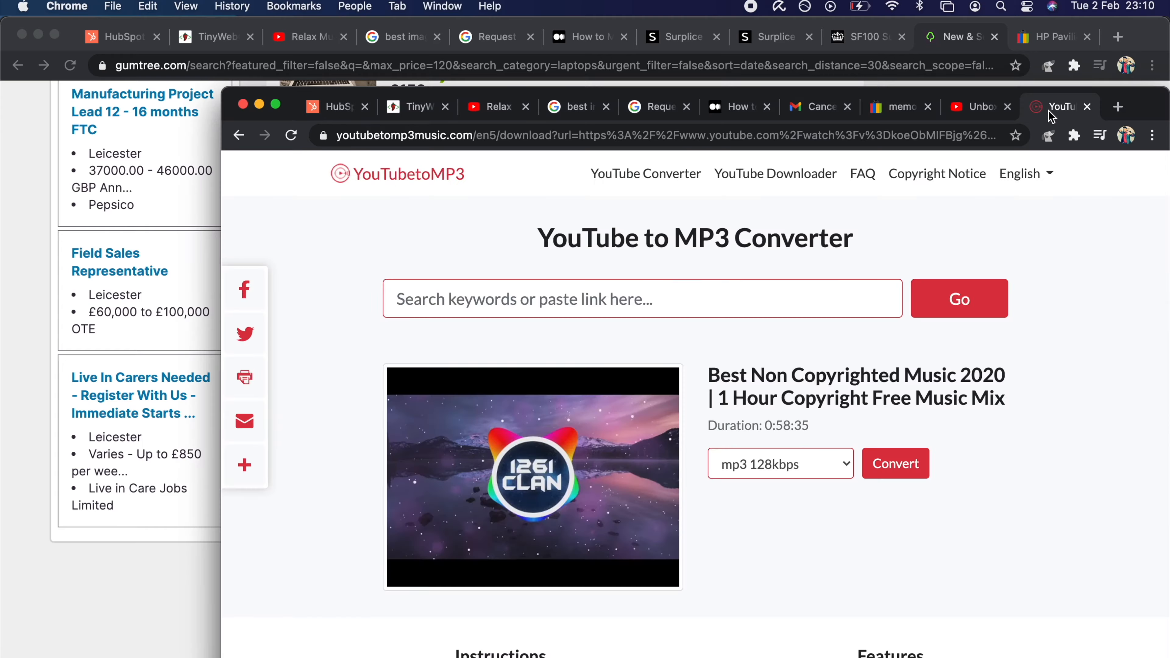
Show the Apple 13" MacBook Air M1 £999 product page with key features and overview
{"action": "left_click", "coordinate": [970, 106]}
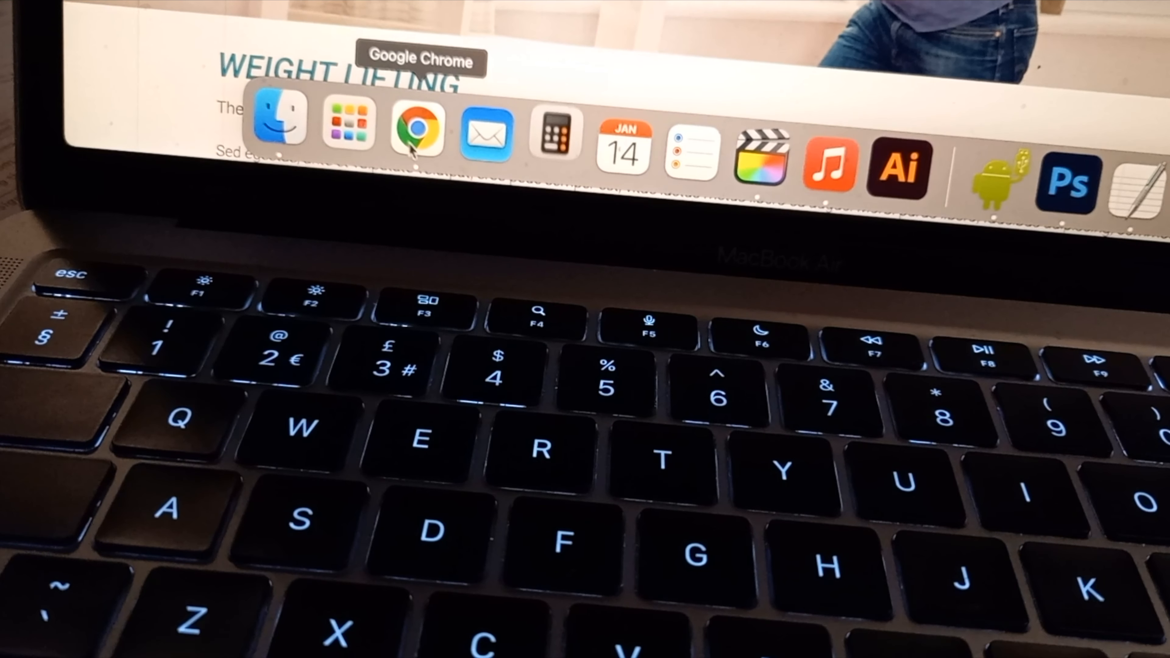
{"action": "mouse_move", "coordinate": [690, 142]}
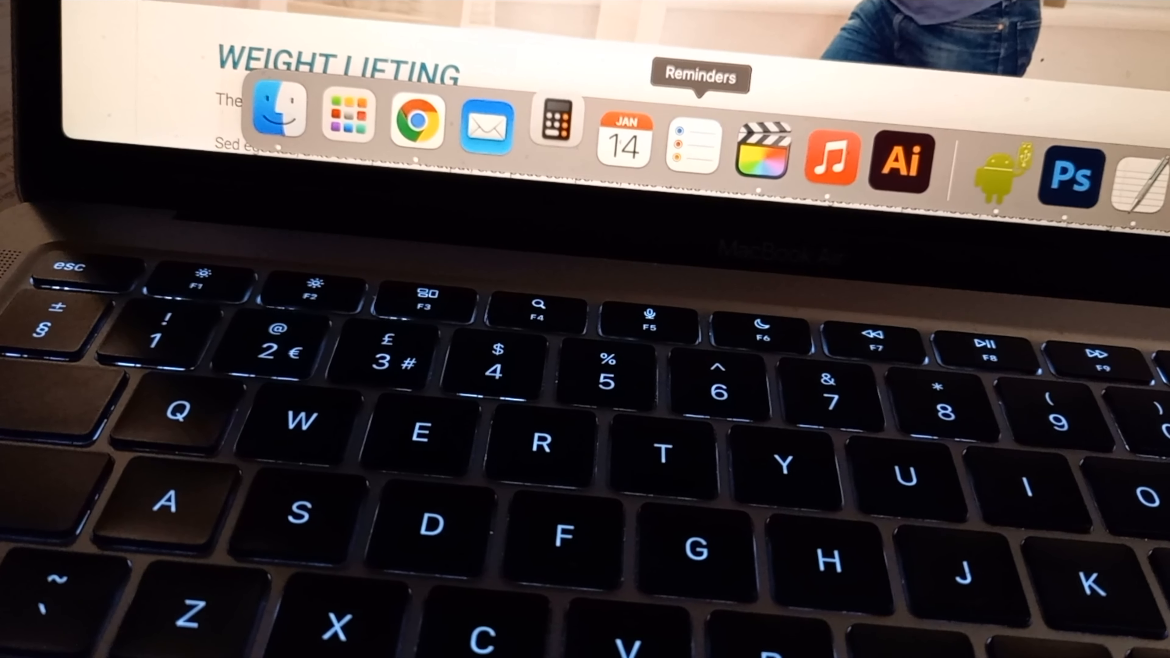
{"action": "mouse_move", "coordinate": [993, 163]}
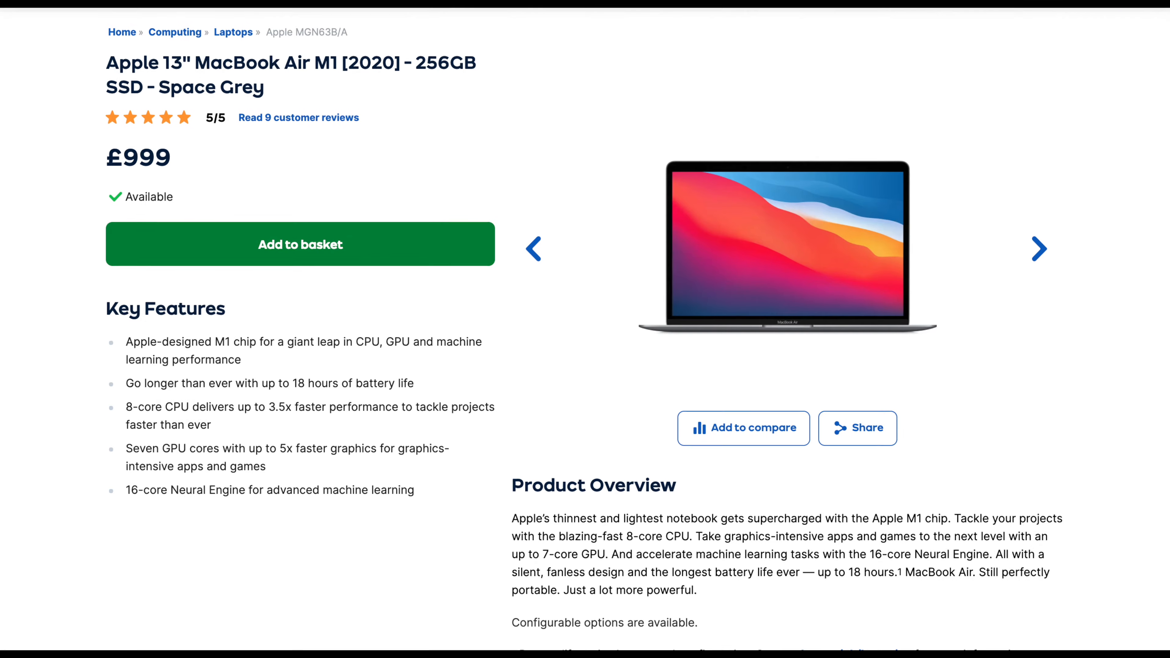
{"action": "scroll", "scroll_direction": "down", "scroll_amount": 3}
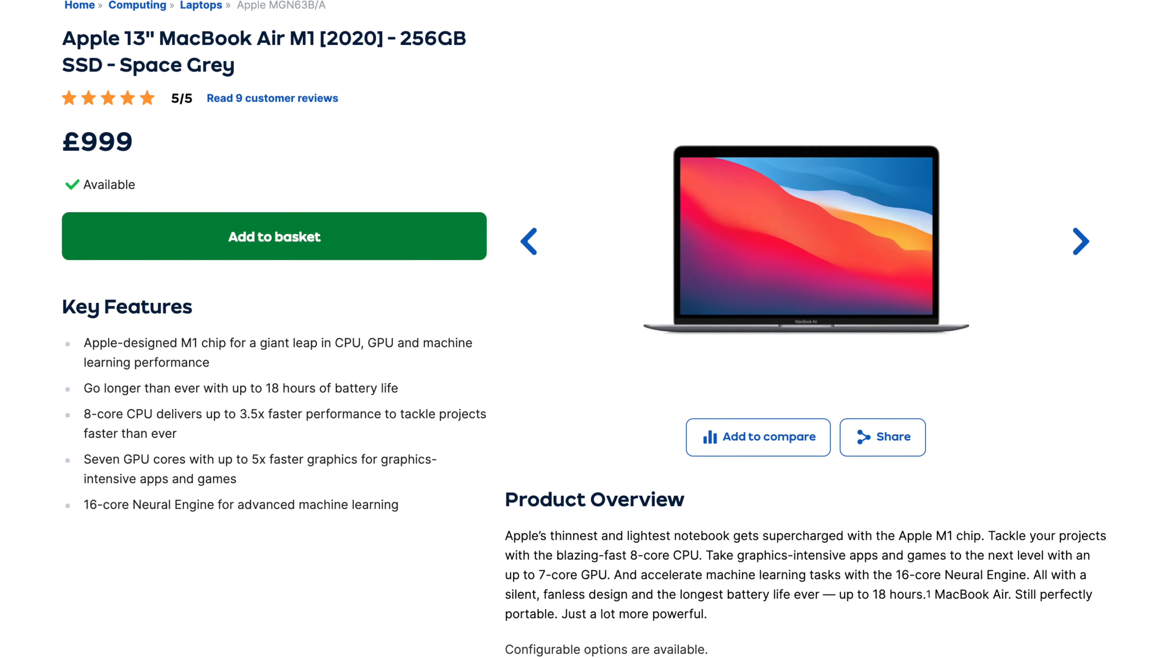